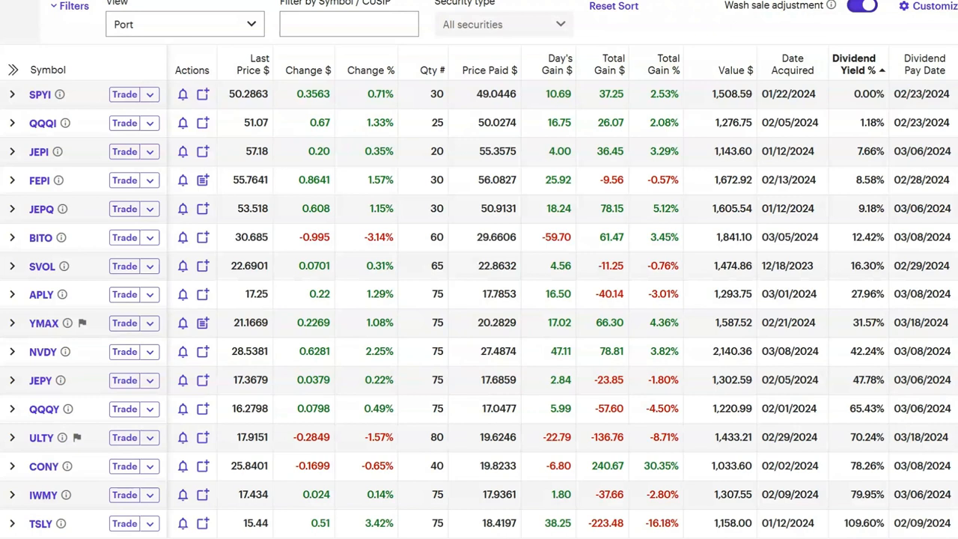
{"action": "mouse_move", "coordinate": [17, 8]}
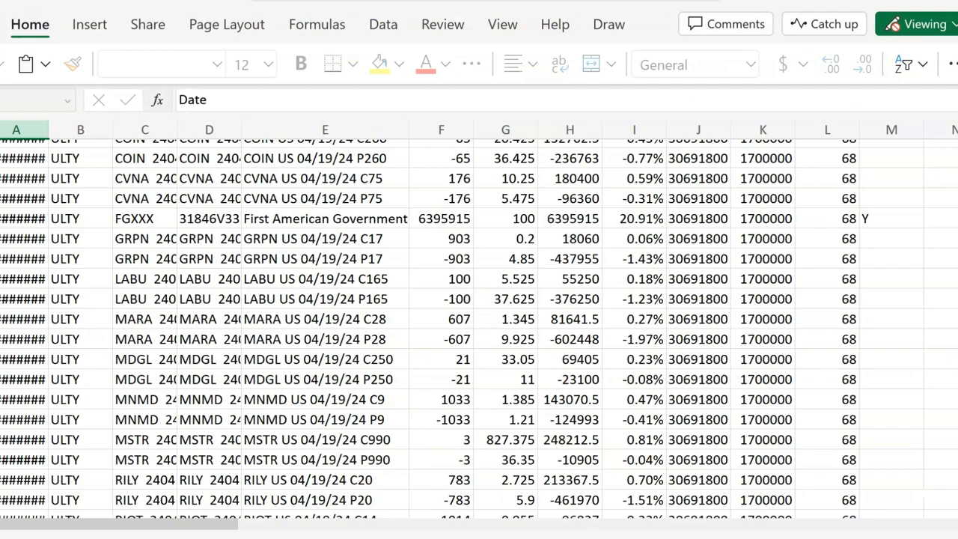
{"action": "scroll", "scroll_direction": "down", "scroll_amount": 3}
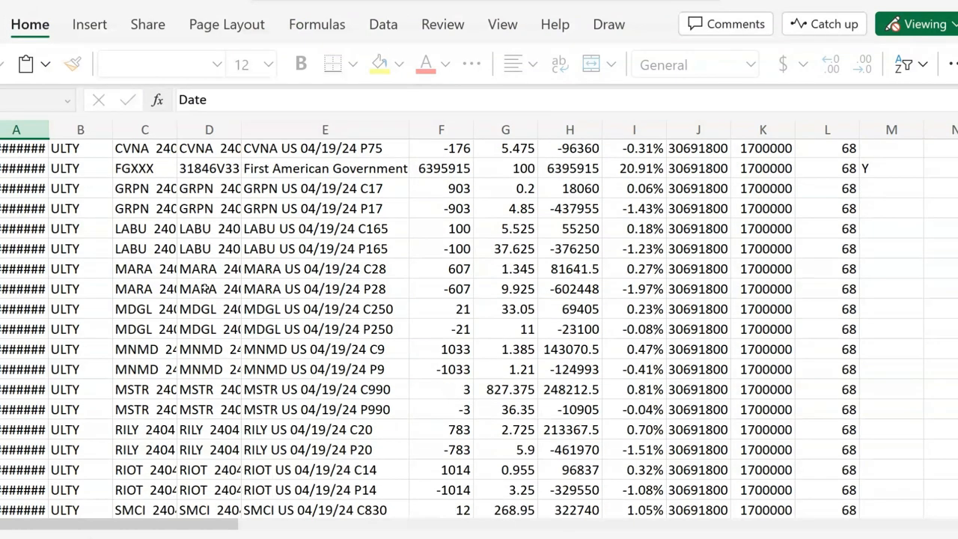
{"action": "scroll", "scroll_direction": "down", "scroll_amount": 3}
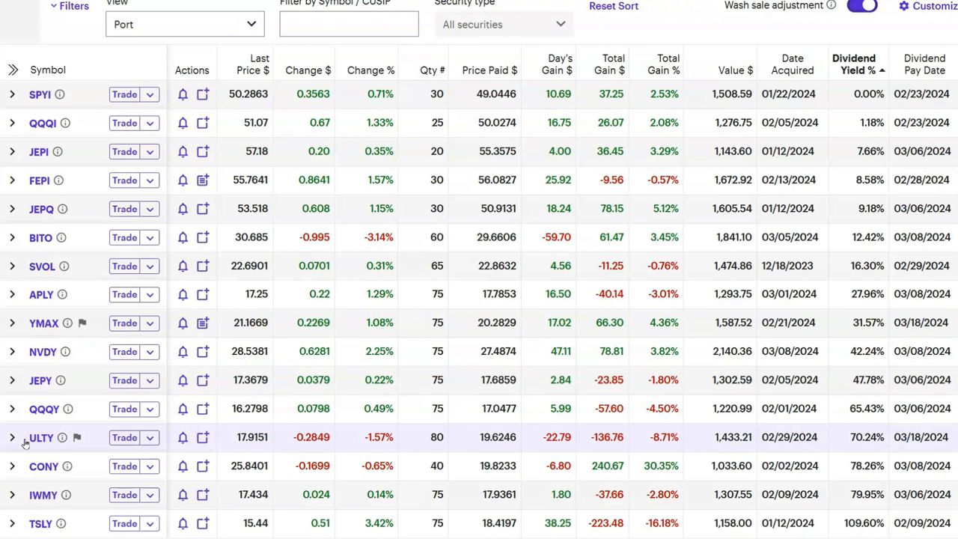
{"action": "mouse_move", "coordinate": [320, 449]}
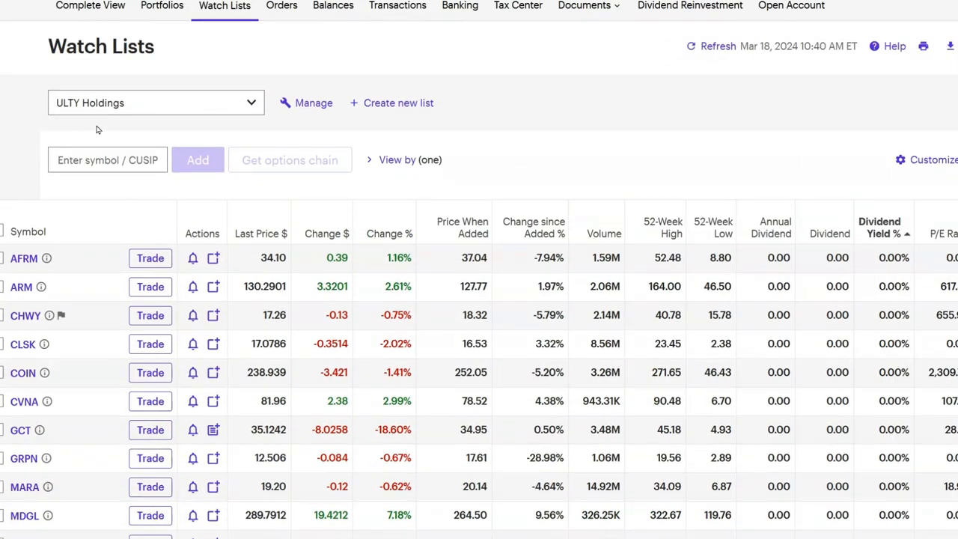
{"action": "mouse_move", "coordinate": [7, 108]}
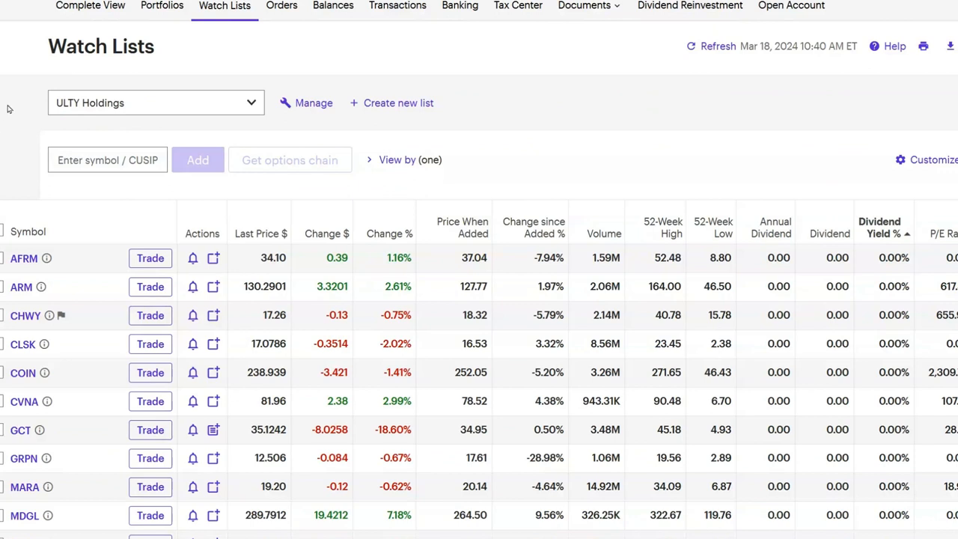
{"action": "mouse_move", "coordinate": [24, 129]}
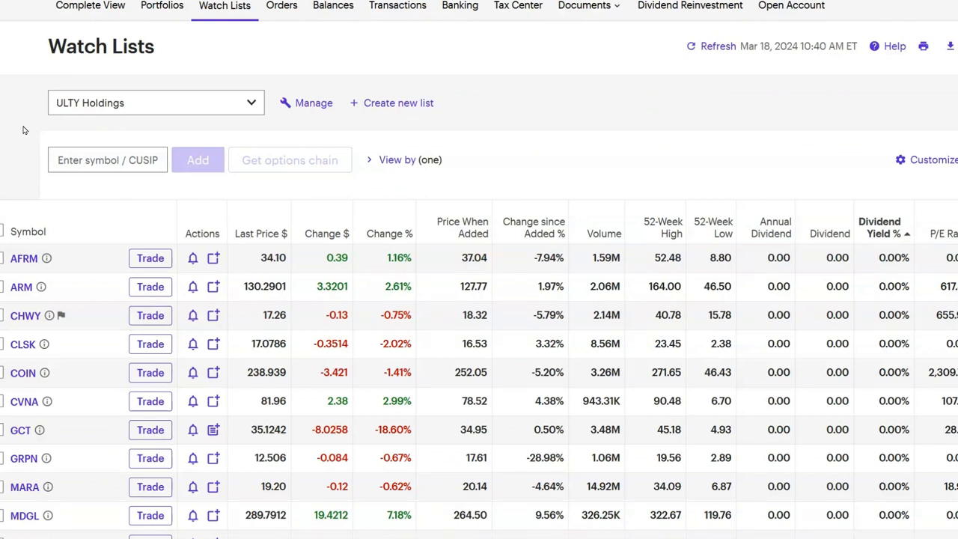
{"action": "mouse_move", "coordinate": [6, 127]}
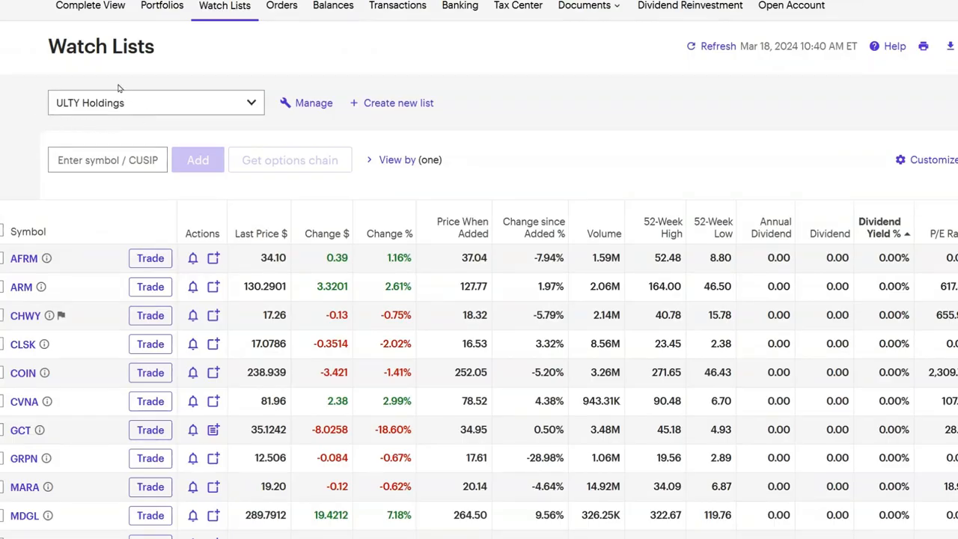
{"action": "mouse_move", "coordinate": [85, 63]}
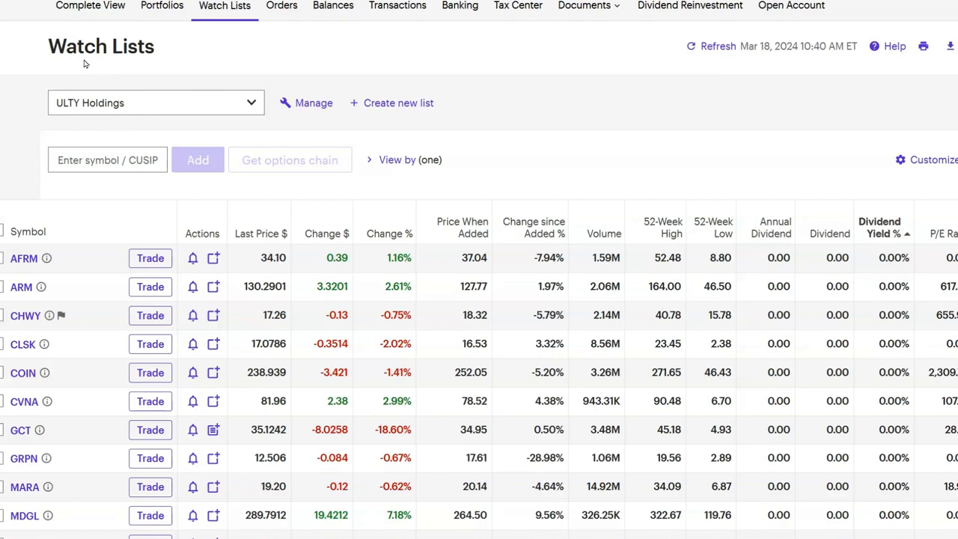
{"action": "scroll", "scroll_direction": "down", "scroll_amount": 3}
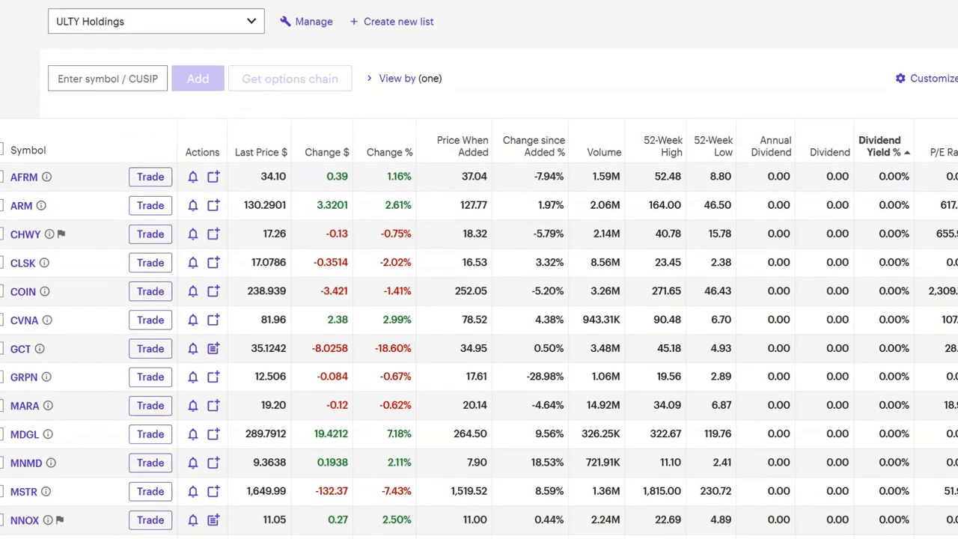
{"action": "scroll", "scroll_direction": "down", "scroll_amount": 3}
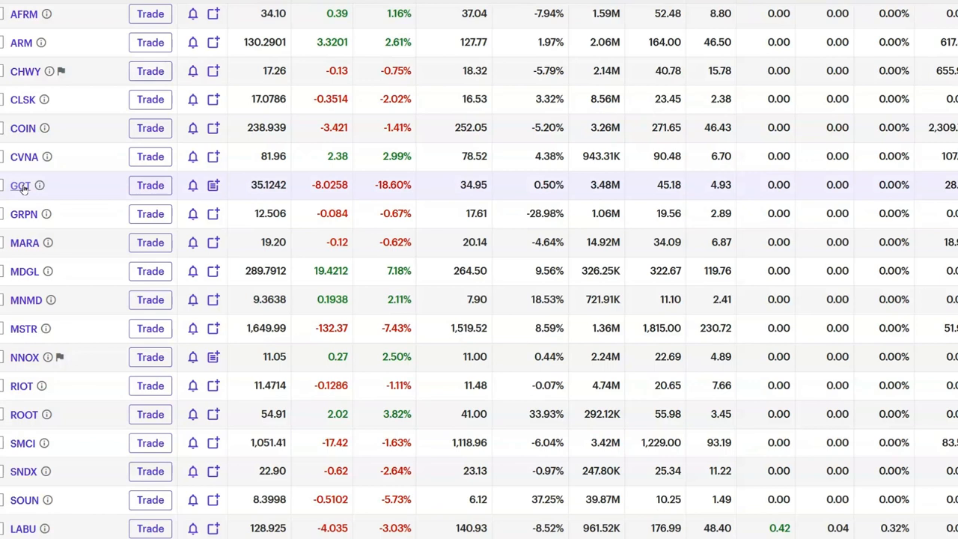
{"action": "mouse_move", "coordinate": [23, 189]}
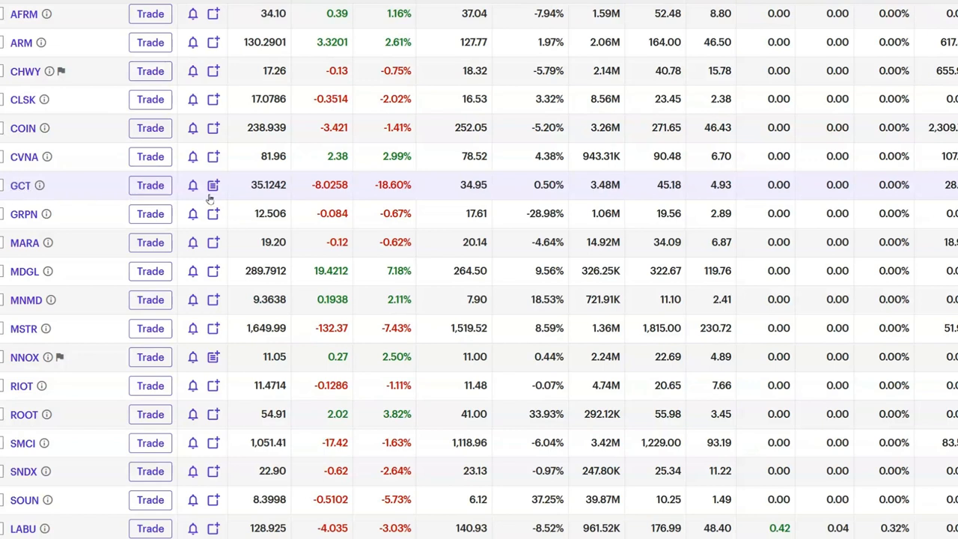
{"action": "mouse_move", "coordinate": [406, 192]}
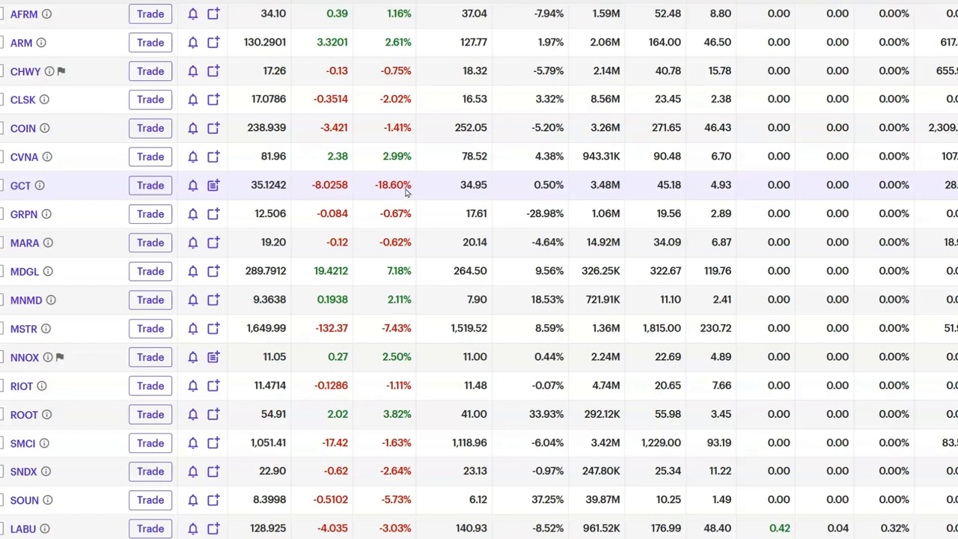
{"action": "mouse_move", "coordinate": [325, 191]}
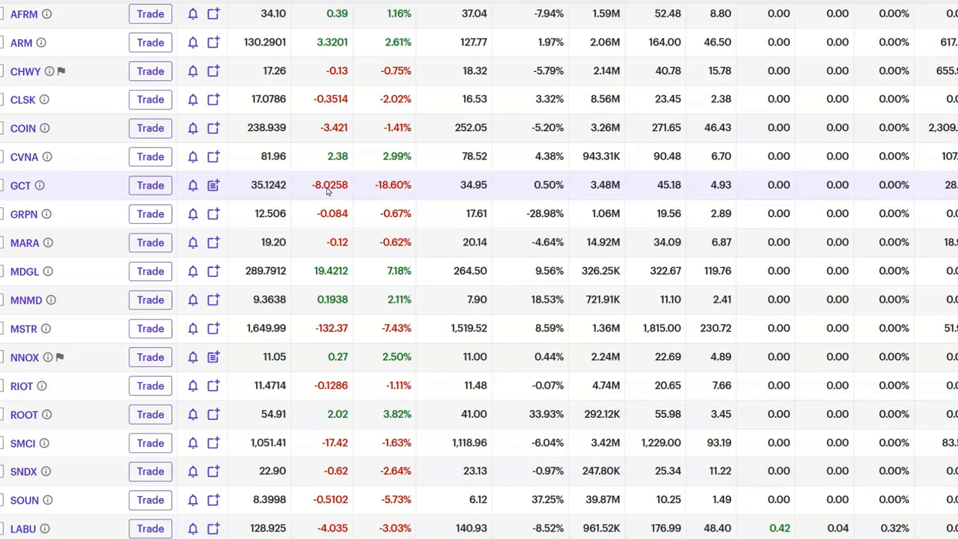
{"action": "mouse_move", "coordinate": [347, 192]}
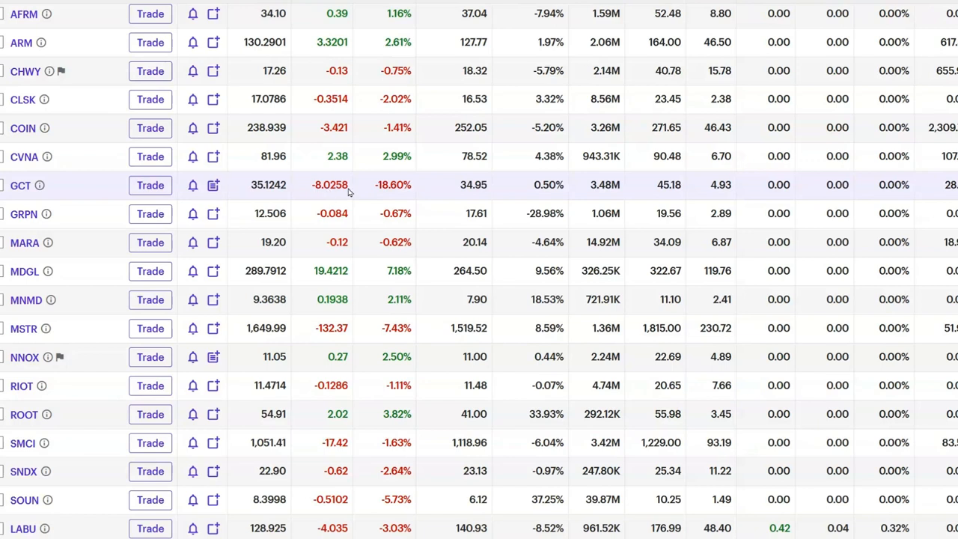
{"action": "mouse_move", "coordinate": [256, 193]}
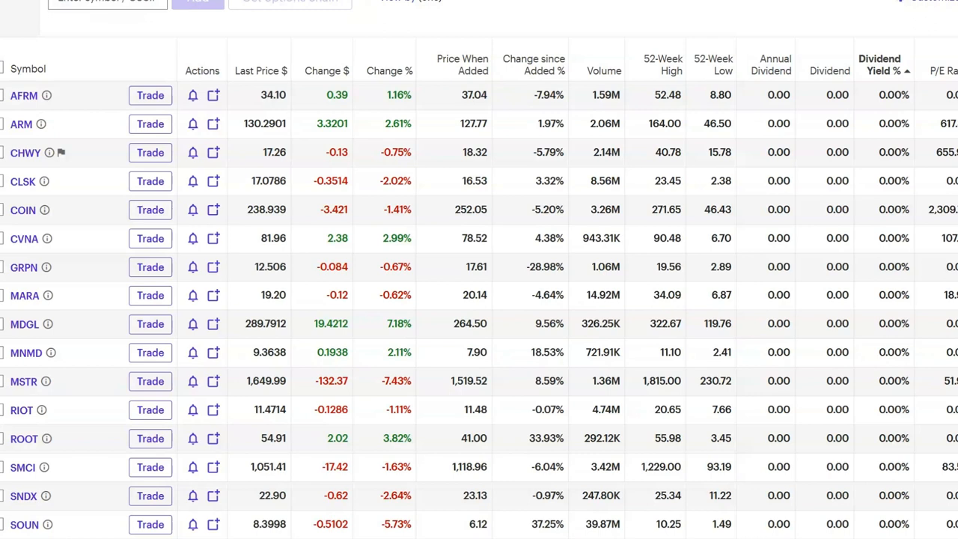
{"action": "scroll", "scroll_direction": "down", "scroll_amount": 3}
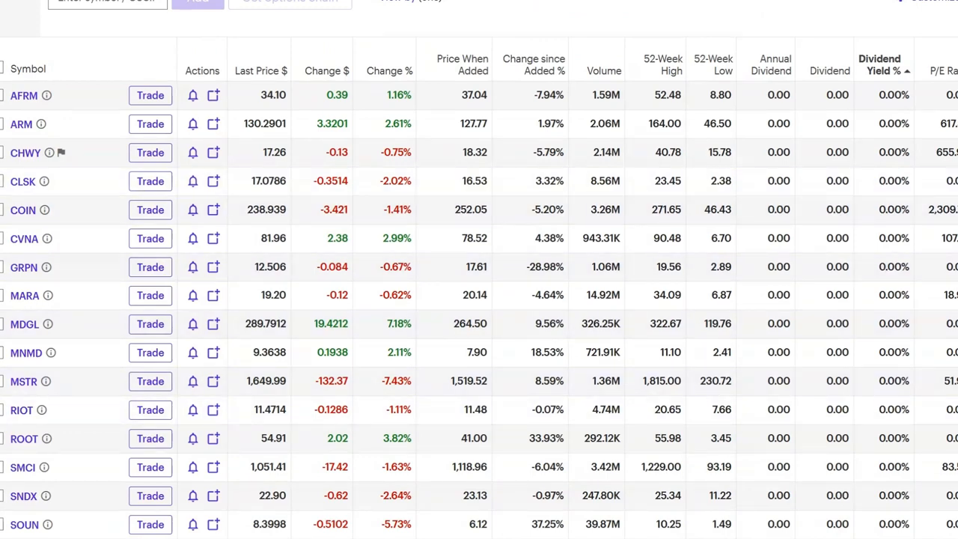
{"action": "scroll", "scroll_direction": "down", "scroll_amount": 3}
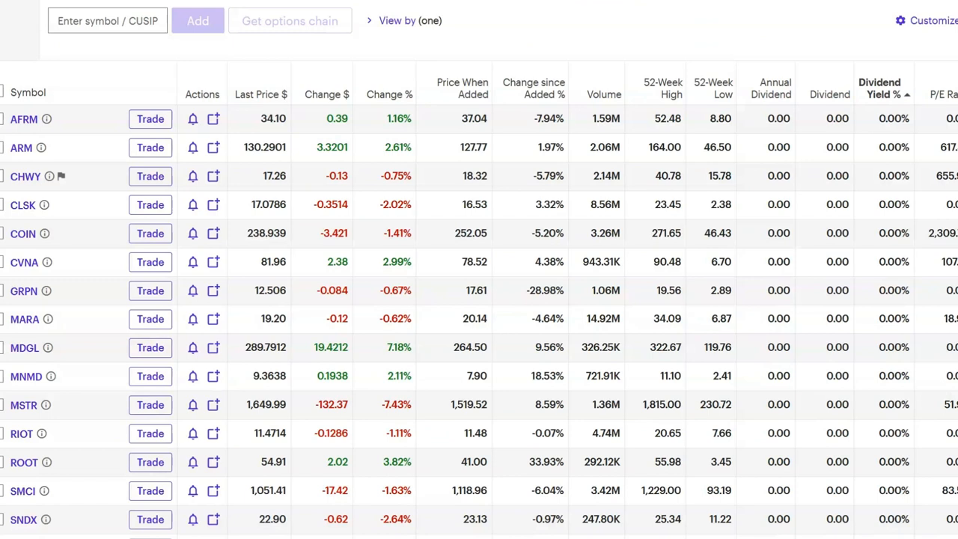
{"action": "mouse_move", "coordinate": [74, 300]}
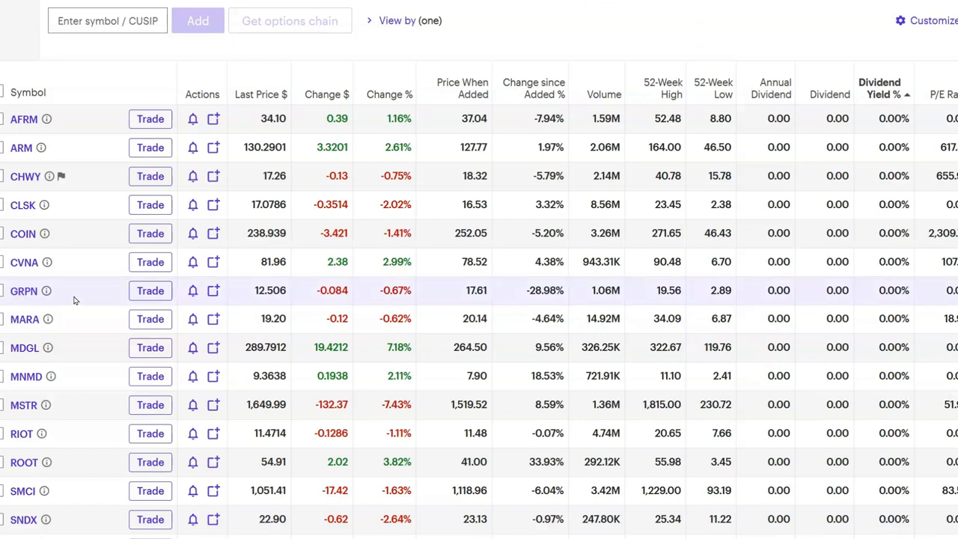
{"action": "mouse_move", "coordinate": [69, 300]}
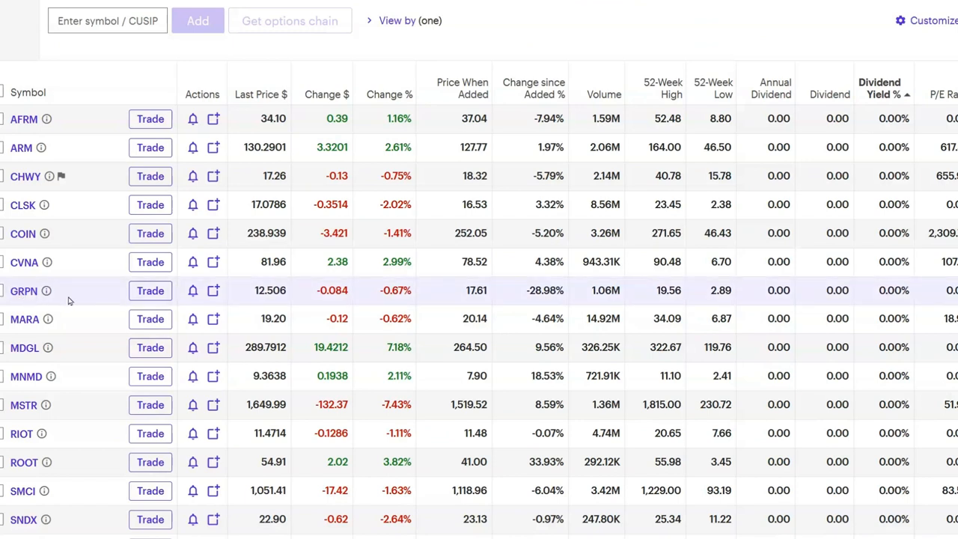
{"action": "mouse_move", "coordinate": [67, 300]}
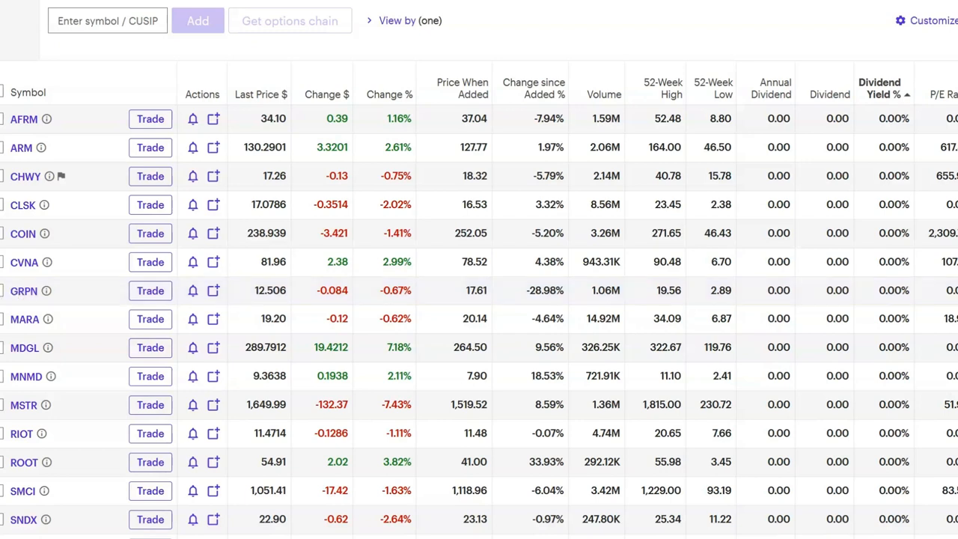
{"action": "mouse_move", "coordinate": [24, 290]}
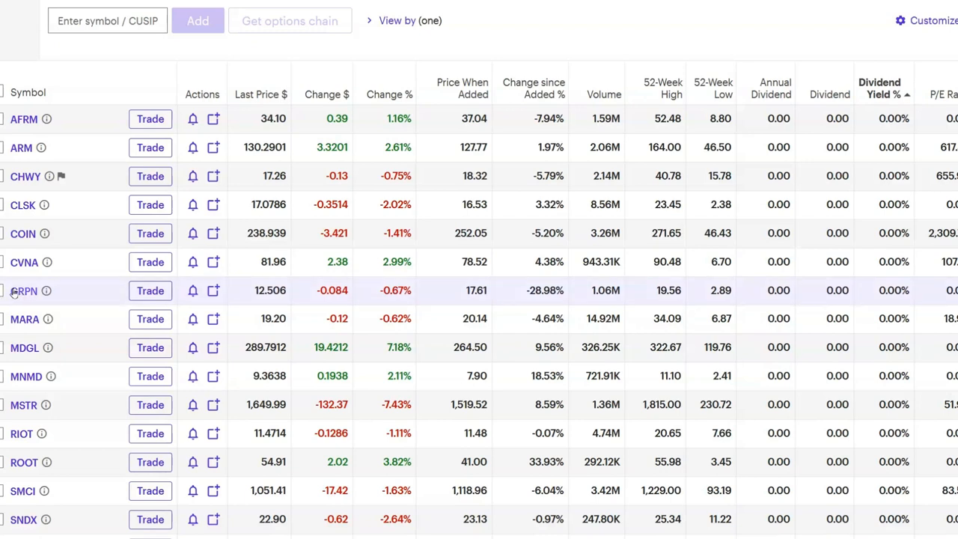
{"action": "mouse_move", "coordinate": [57, 262]}
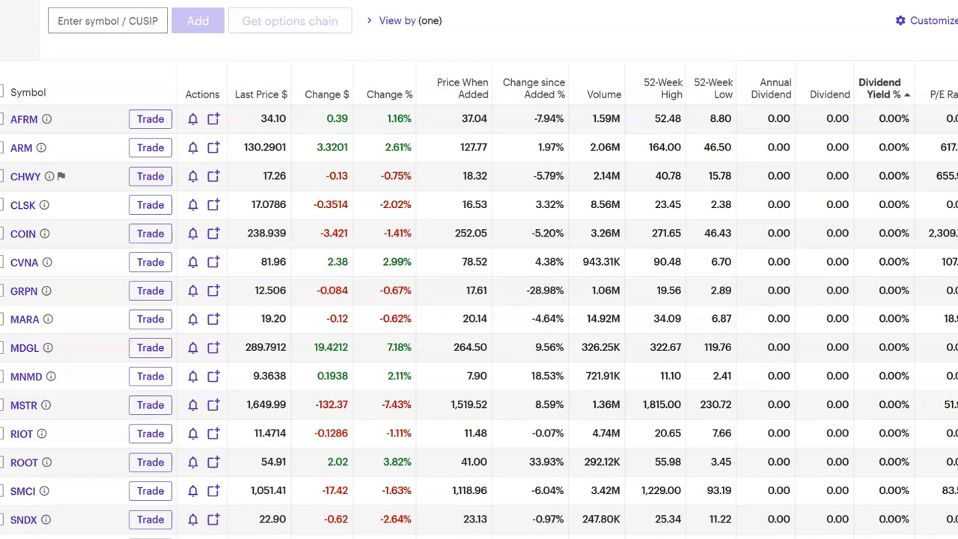
{"action": "mouse_move", "coordinate": [417, 262]}
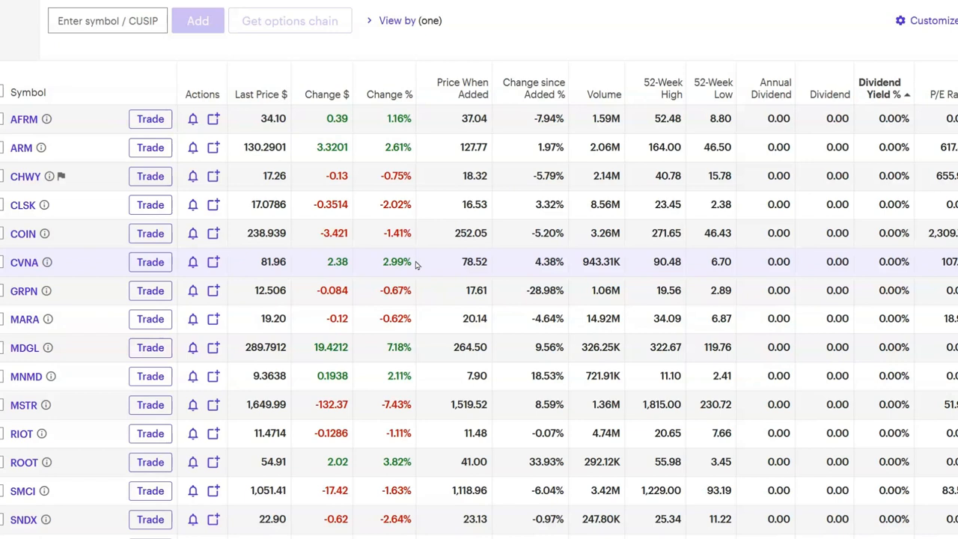
{"action": "mouse_move", "coordinate": [22, 276]}
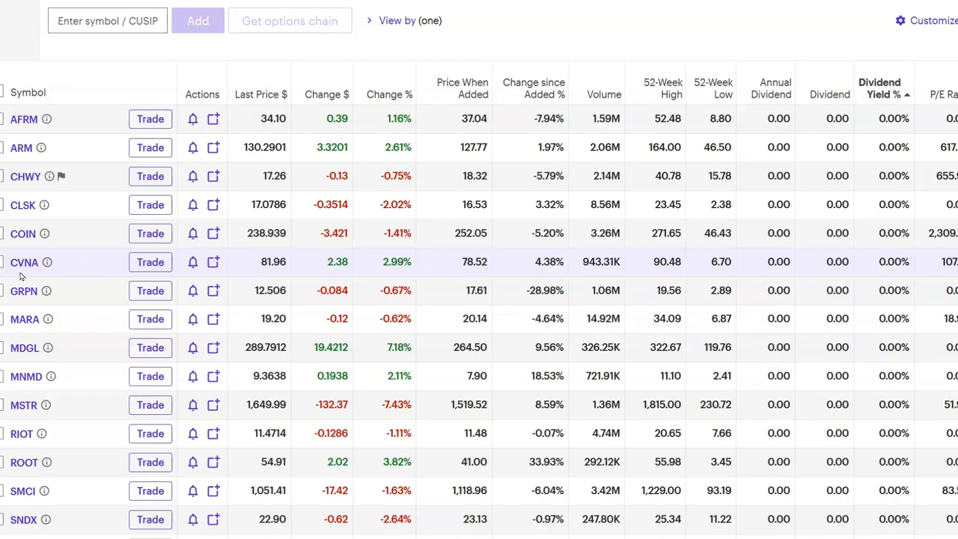
{"action": "mouse_move", "coordinate": [4, 303]}
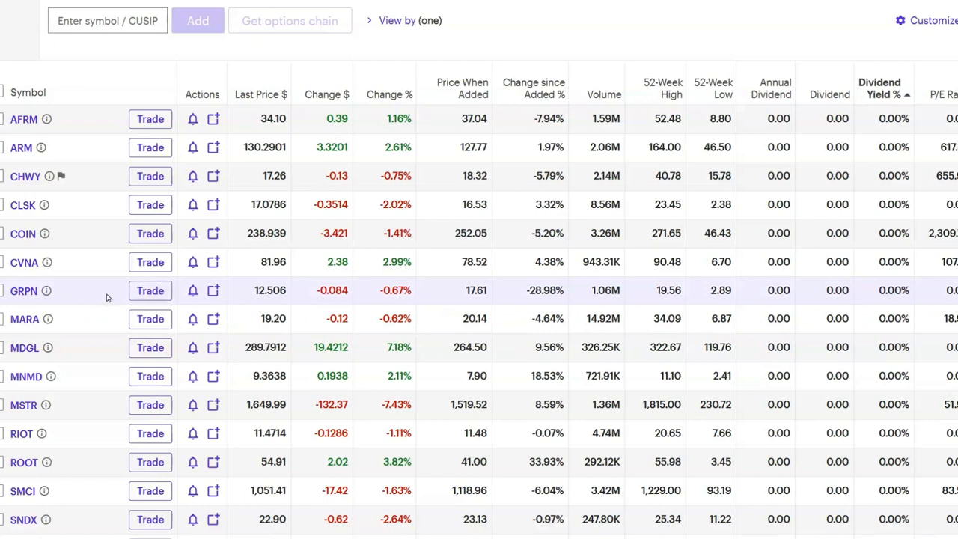
{"action": "mouse_move", "coordinate": [419, 306]}
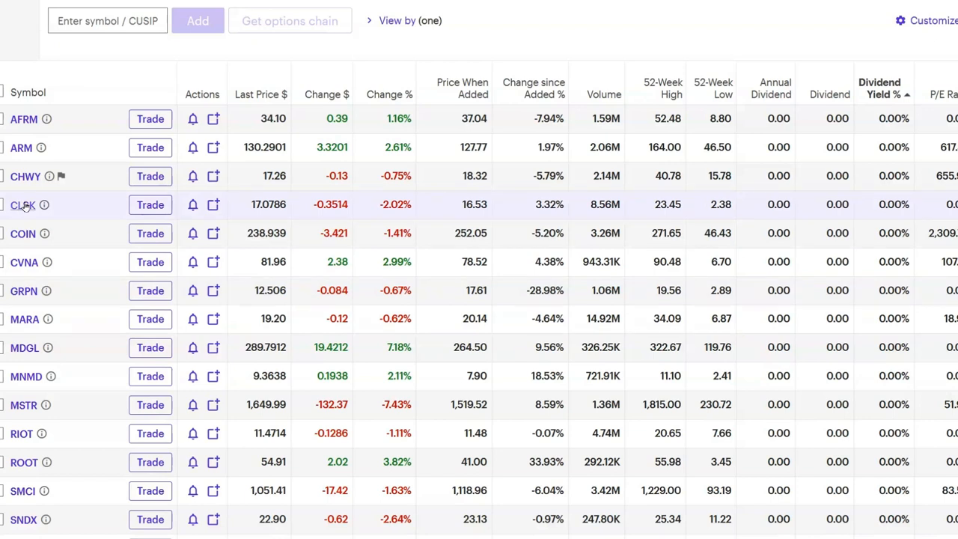
{"action": "mouse_move", "coordinate": [354, 208]}
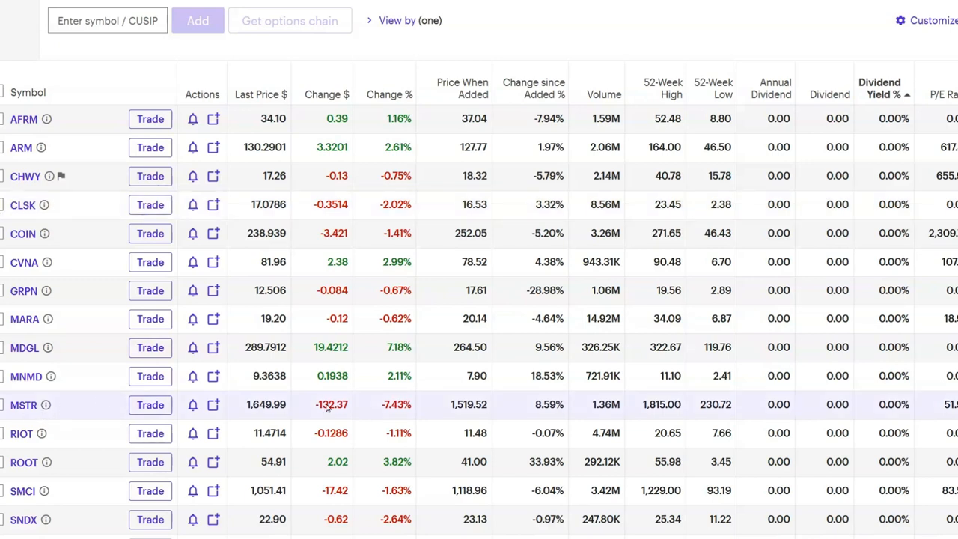
{"action": "mouse_move", "coordinate": [408, 411]}
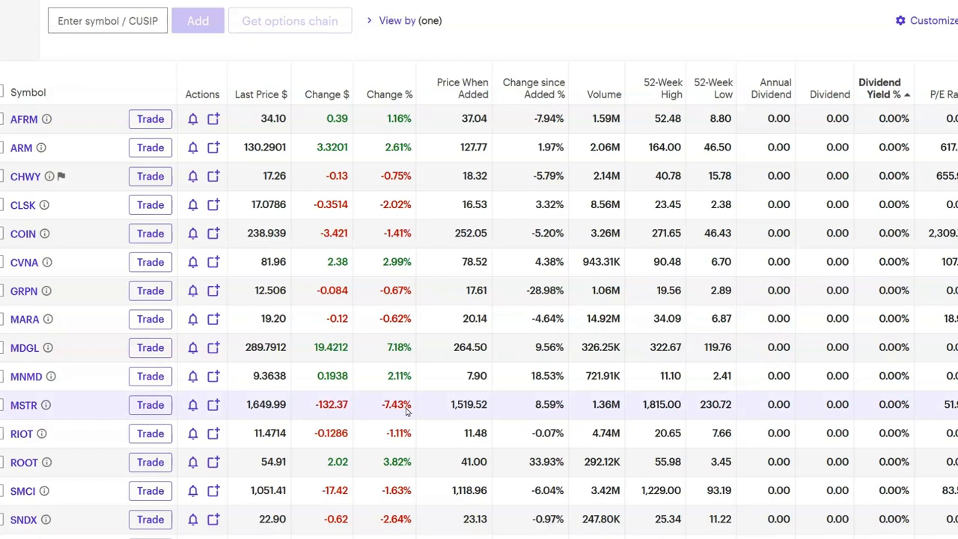
{"action": "mouse_move", "coordinate": [98, 319]}
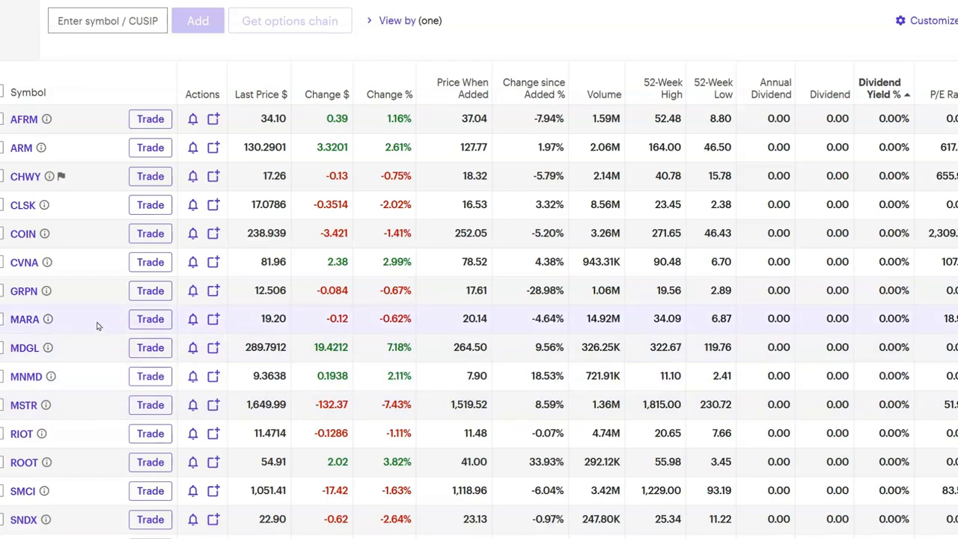
{"action": "mouse_move", "coordinate": [316, 321]}
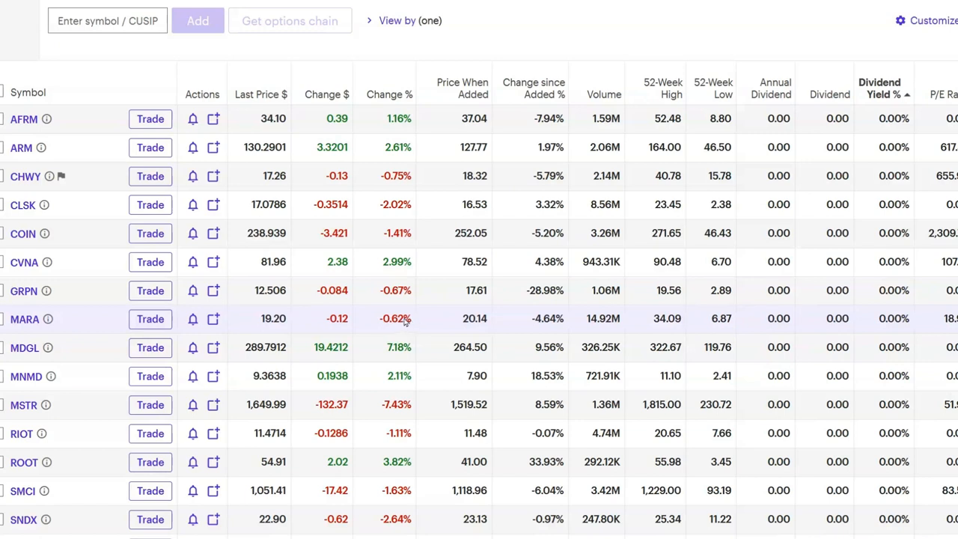
{"action": "mouse_move", "coordinate": [66, 421]}
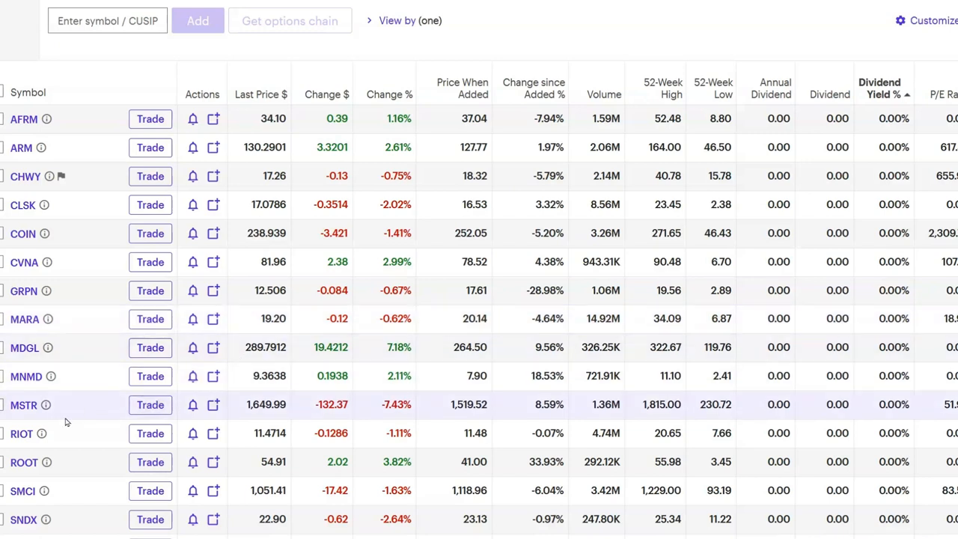
{"action": "mouse_move", "coordinate": [329, 433]}
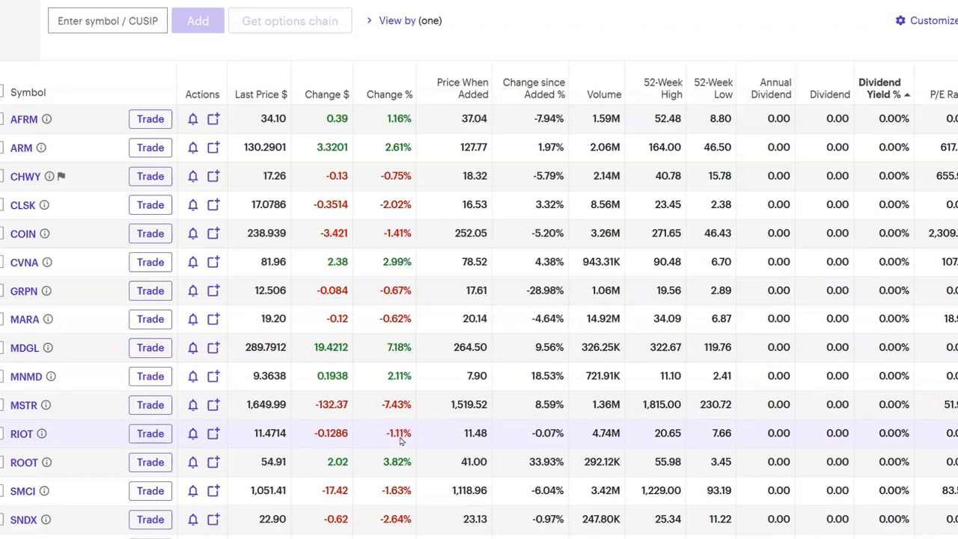
{"action": "mouse_move", "coordinate": [409, 438]}
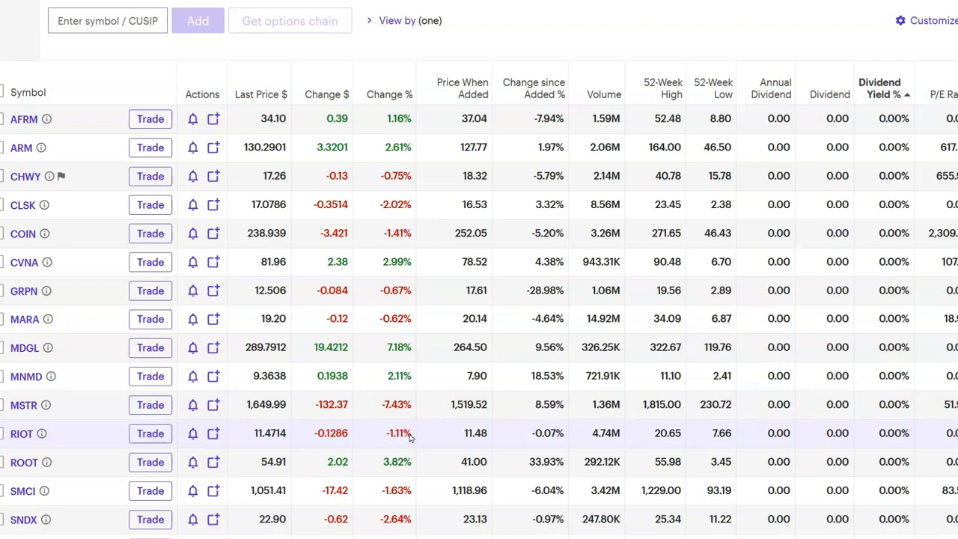
{"action": "mouse_move", "coordinate": [298, 425]}
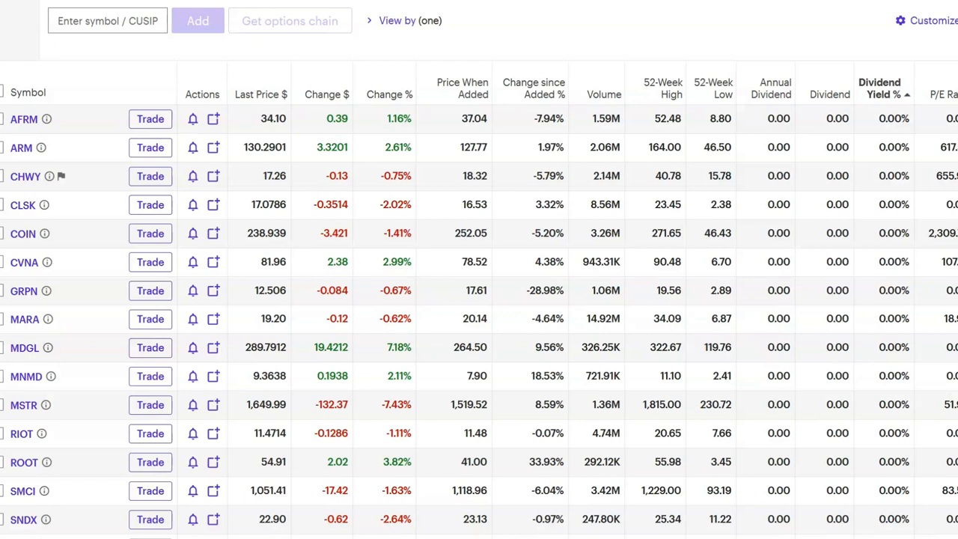
{"action": "scroll", "scroll_direction": "down", "scroll_amount": 3}
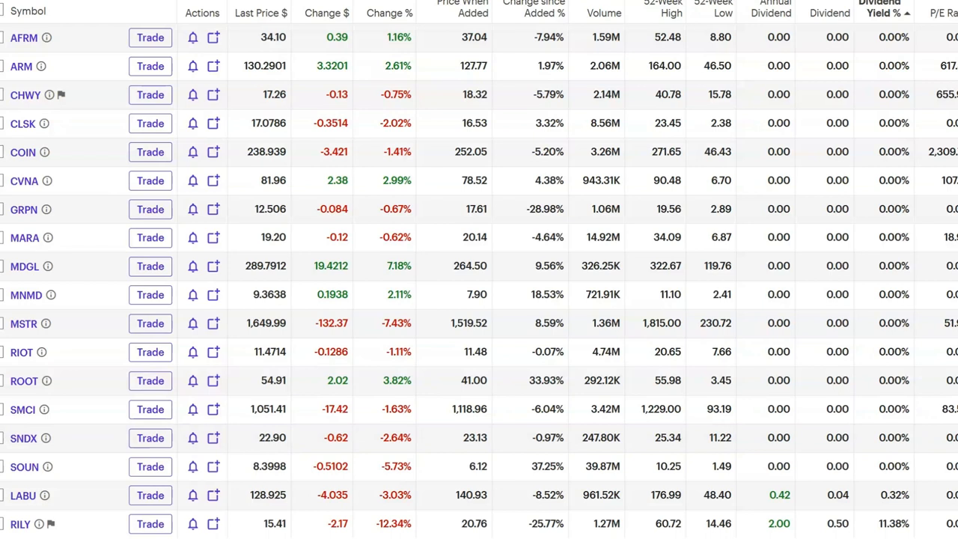
{"action": "mouse_move", "coordinate": [24, 466]}
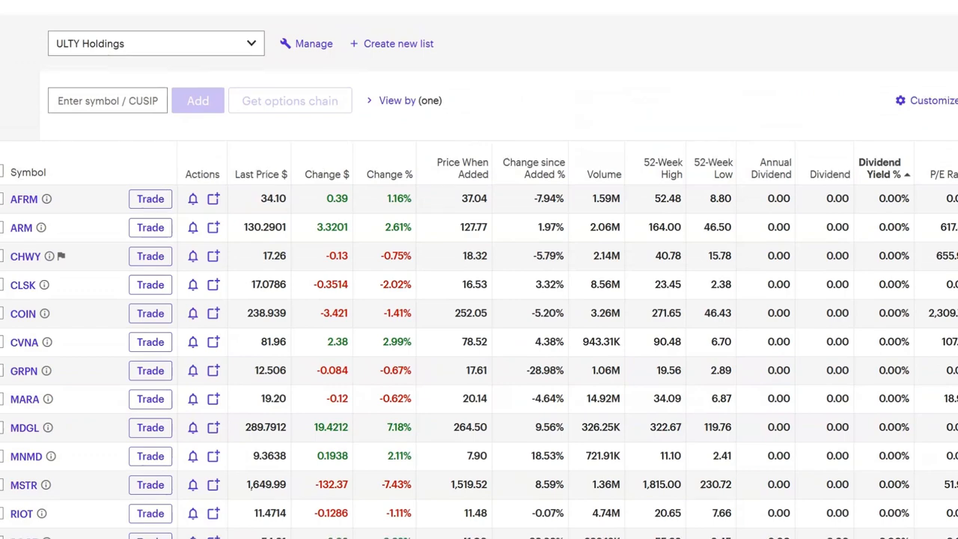
{"action": "scroll", "scroll_direction": "down", "scroll_amount": 3}
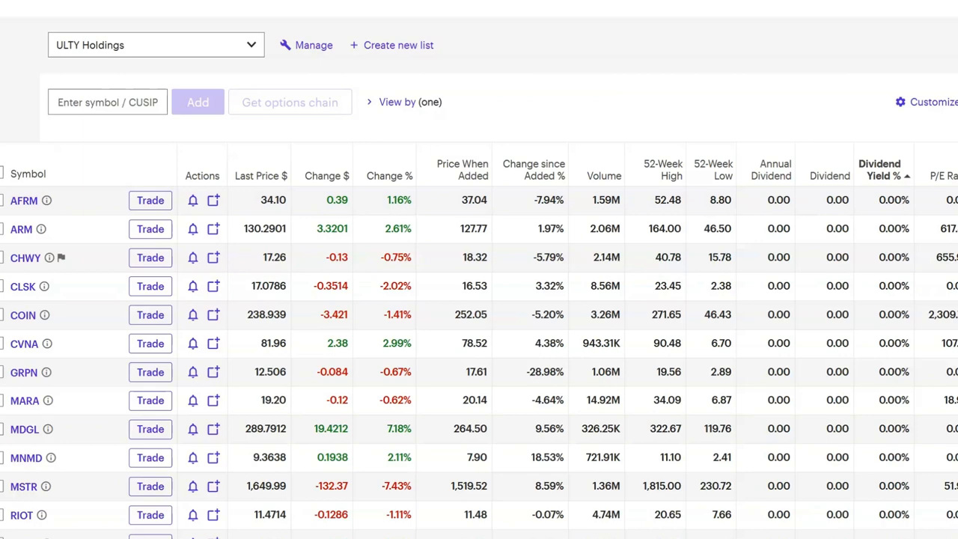
{"action": "scroll", "scroll_direction": "down", "scroll_amount": 3}
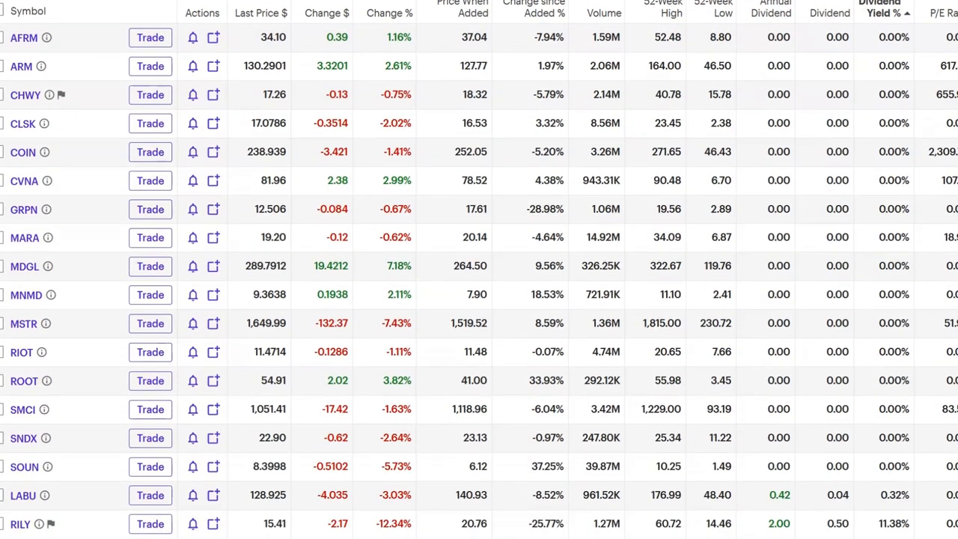
{"action": "scroll", "scroll_direction": "down", "scroll_amount": 3}
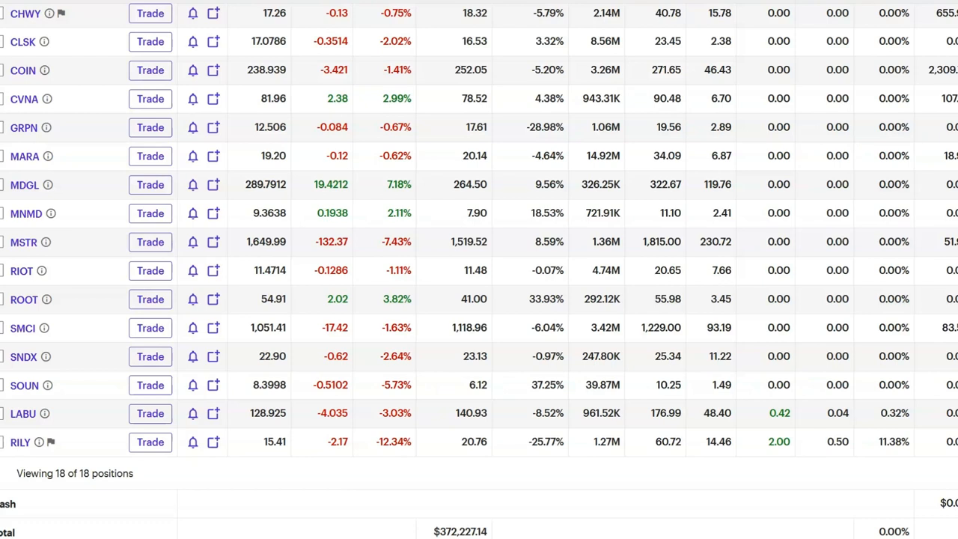
{"action": "mouse_move", "coordinate": [674, 507]}
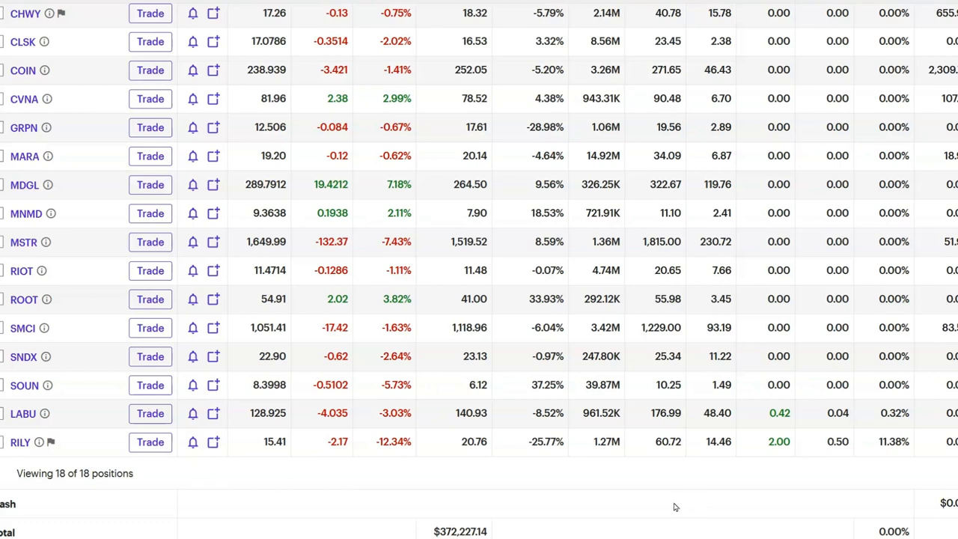
{"action": "mouse_move", "coordinate": [532, 525]}
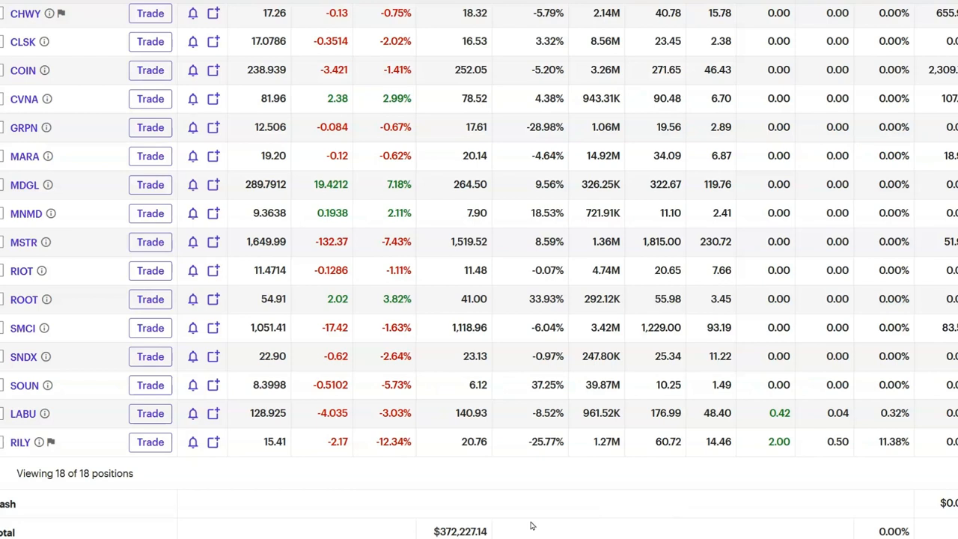
{"action": "mouse_move", "coordinate": [562, 519]}
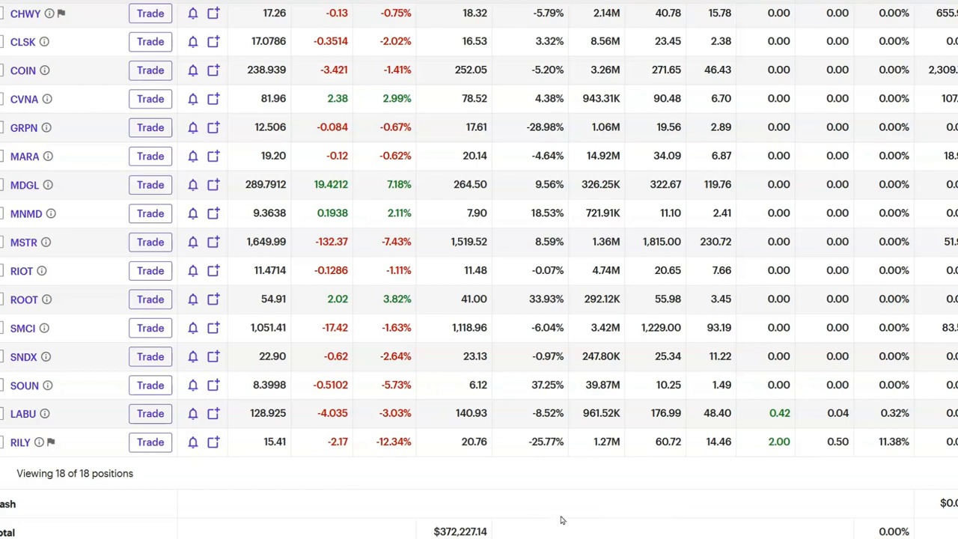
{"action": "mouse_move", "coordinate": [701, 515]}
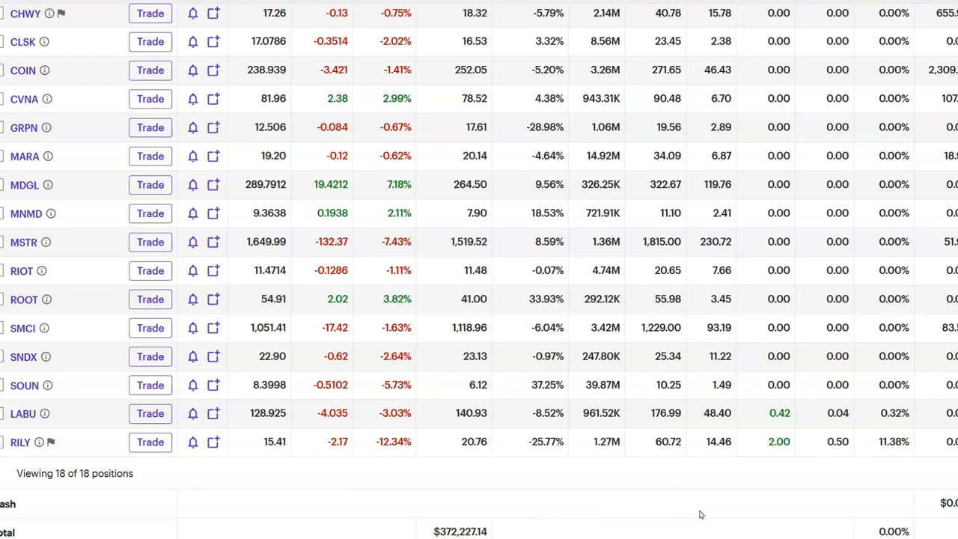
{"action": "mouse_move", "coordinate": [556, 522]}
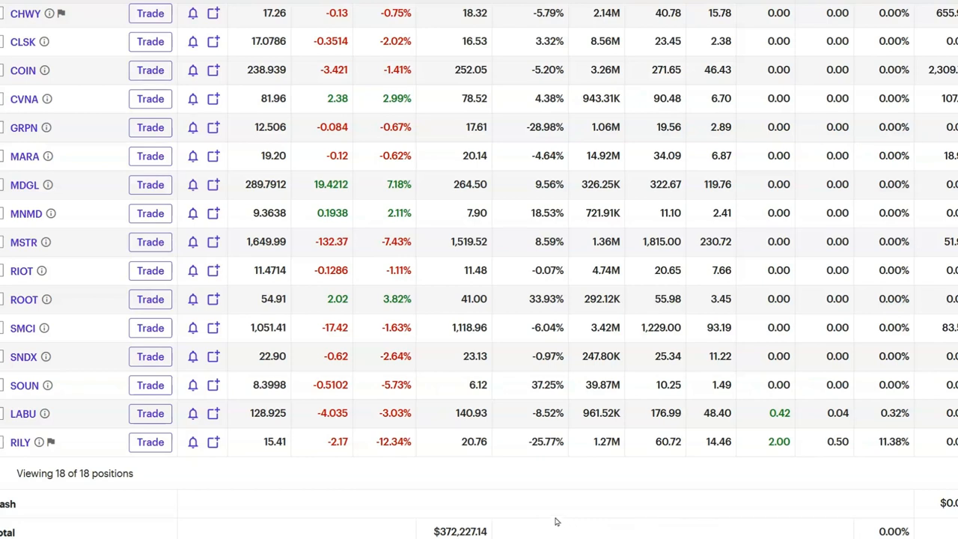
{"action": "mouse_move", "coordinate": [522, 504]}
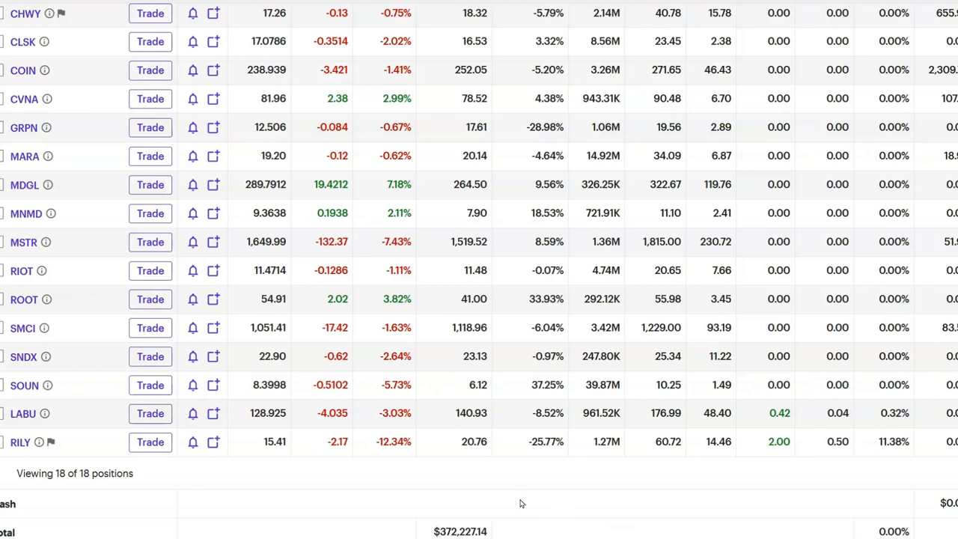
{"action": "mouse_move", "coordinate": [184, 505]}
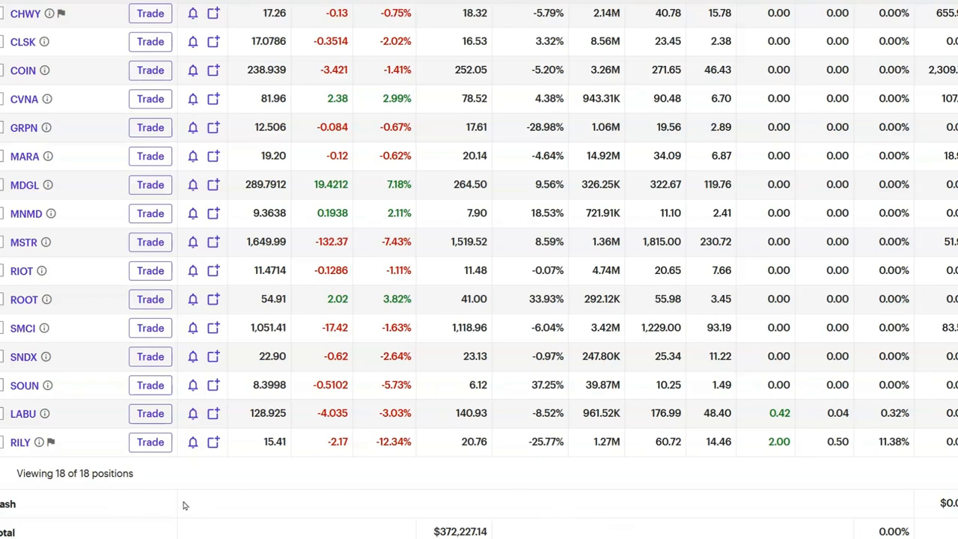
{"action": "mouse_move", "coordinate": [398, 499]}
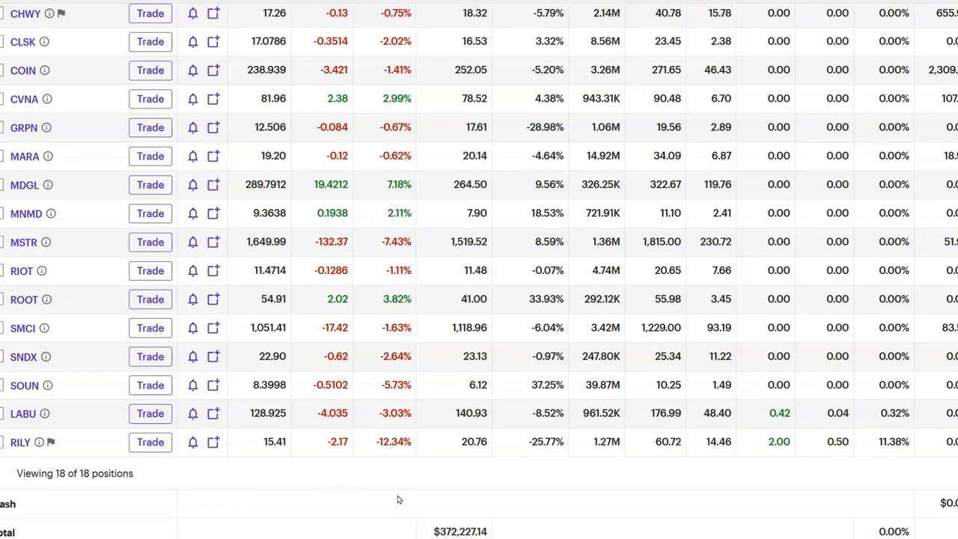
{"action": "mouse_move", "coordinate": [654, 516]}
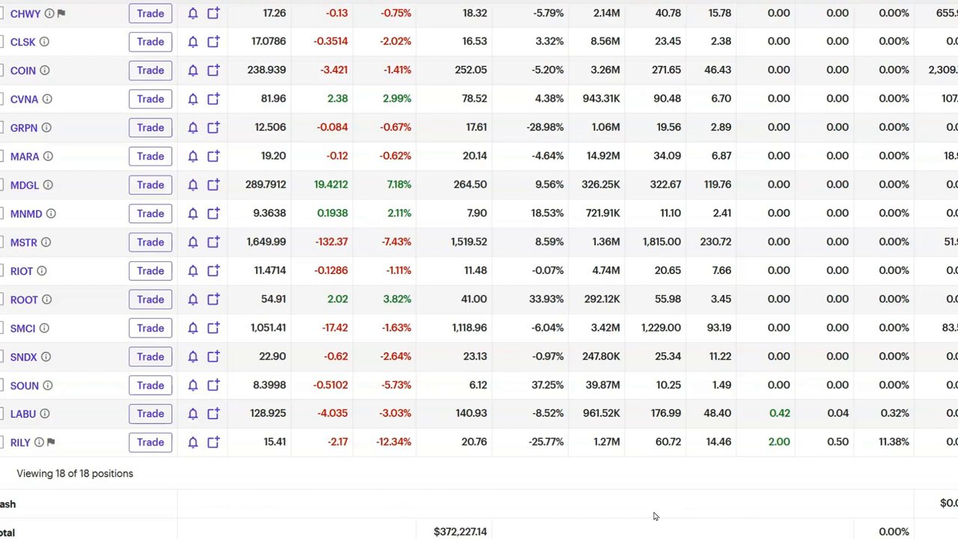